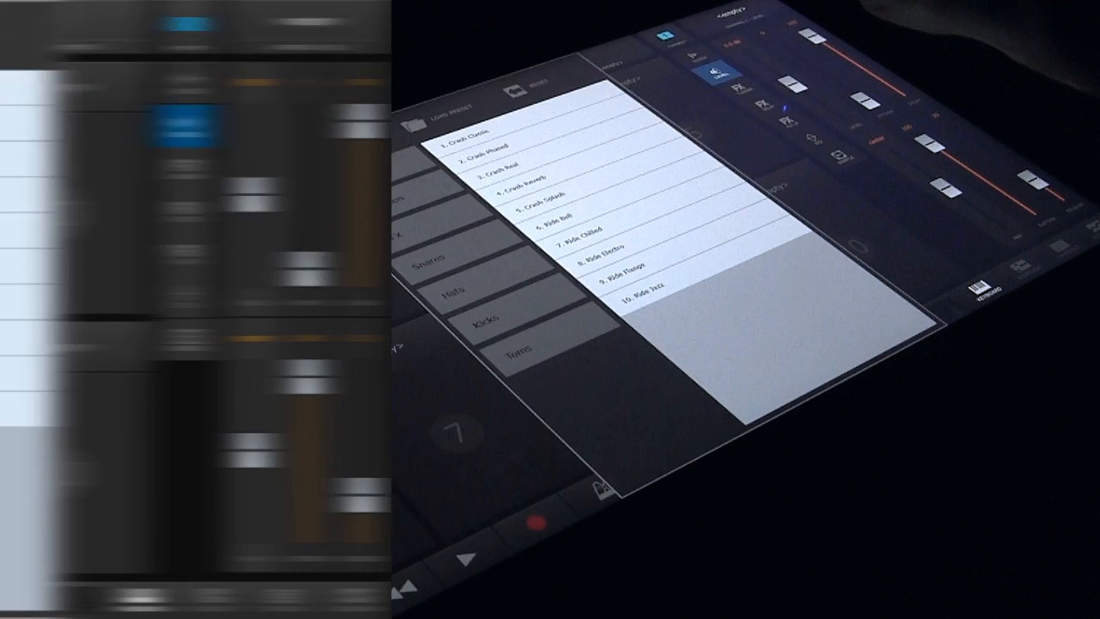
Step: Assign the Kick House sample from the Kicks category to drum pad 1
left_click(486, 318)
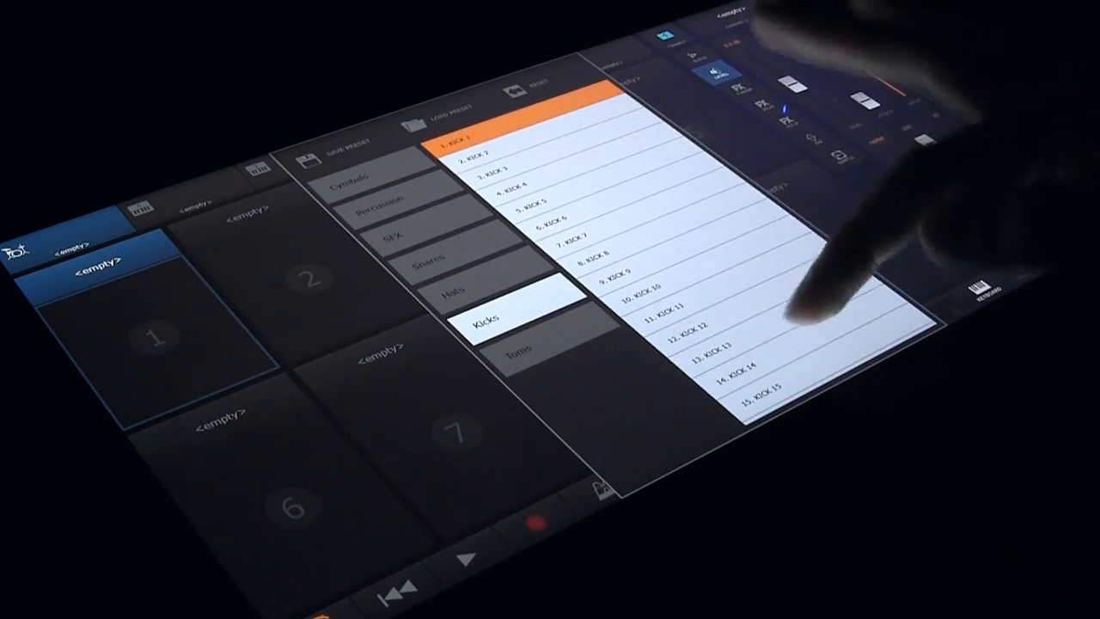
scroll("down", 3)
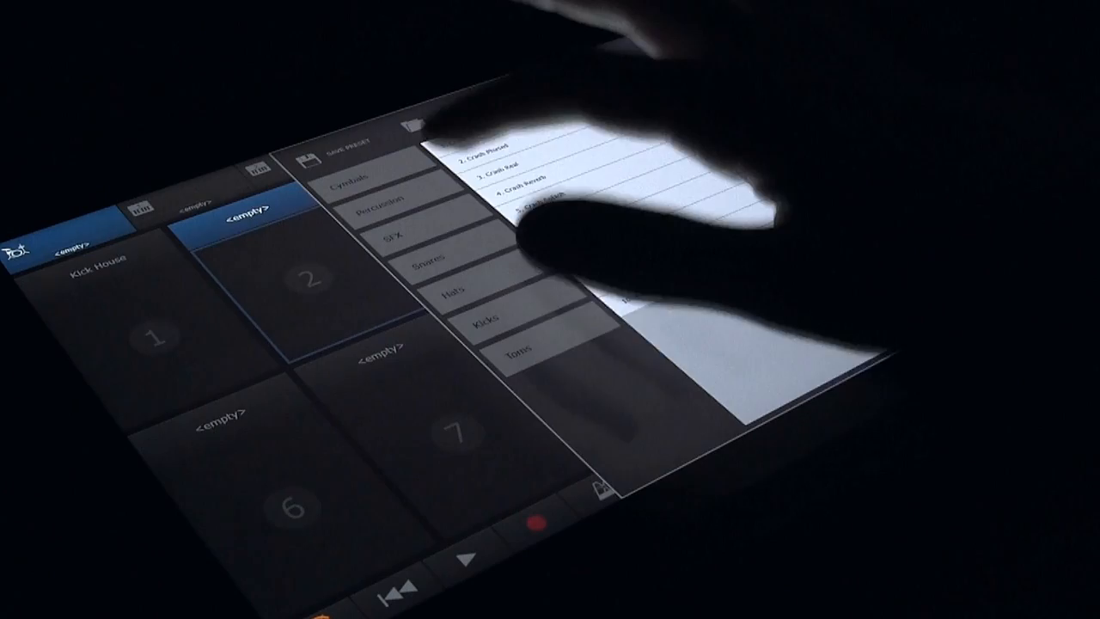
Step: Assign Snare Fat from the Snares category to drum pad 2
left_click(434, 258)
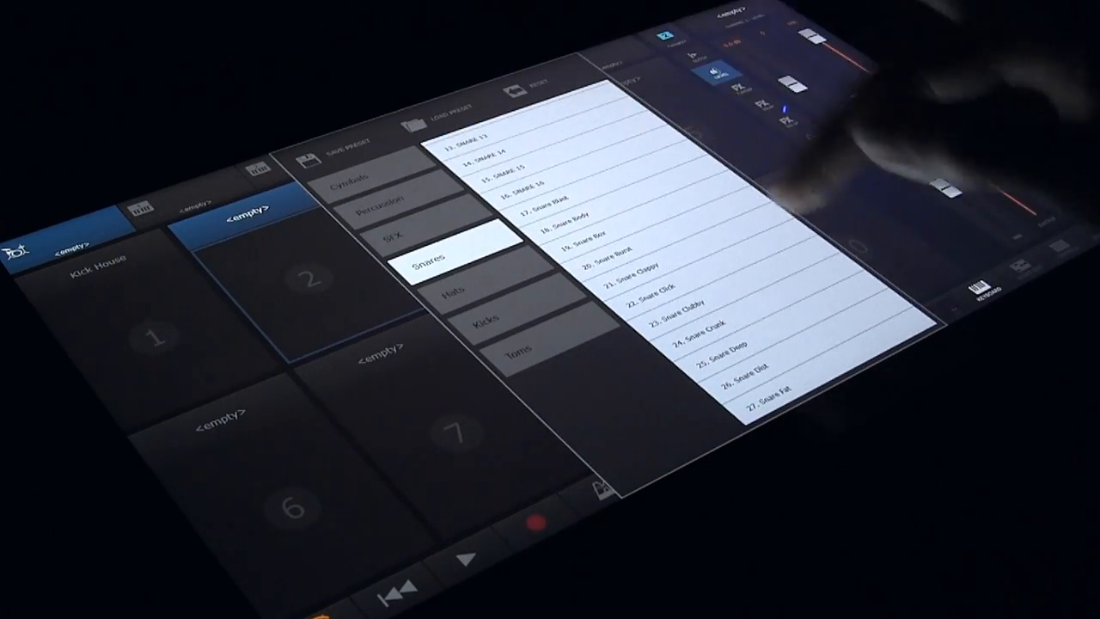
scroll("down", 3)
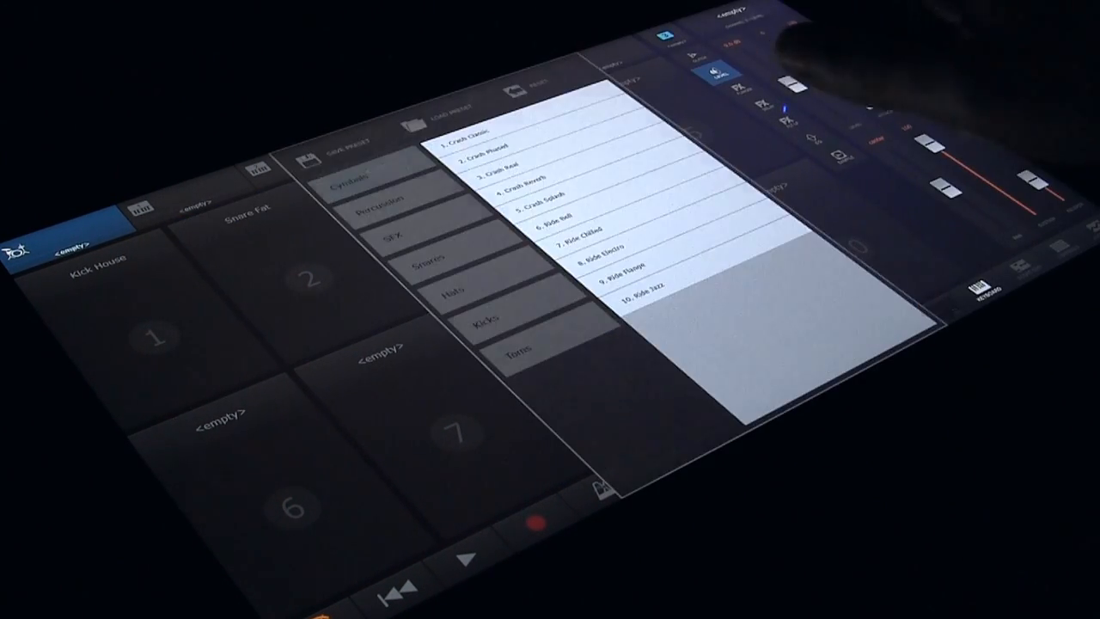
left_click(458, 286)
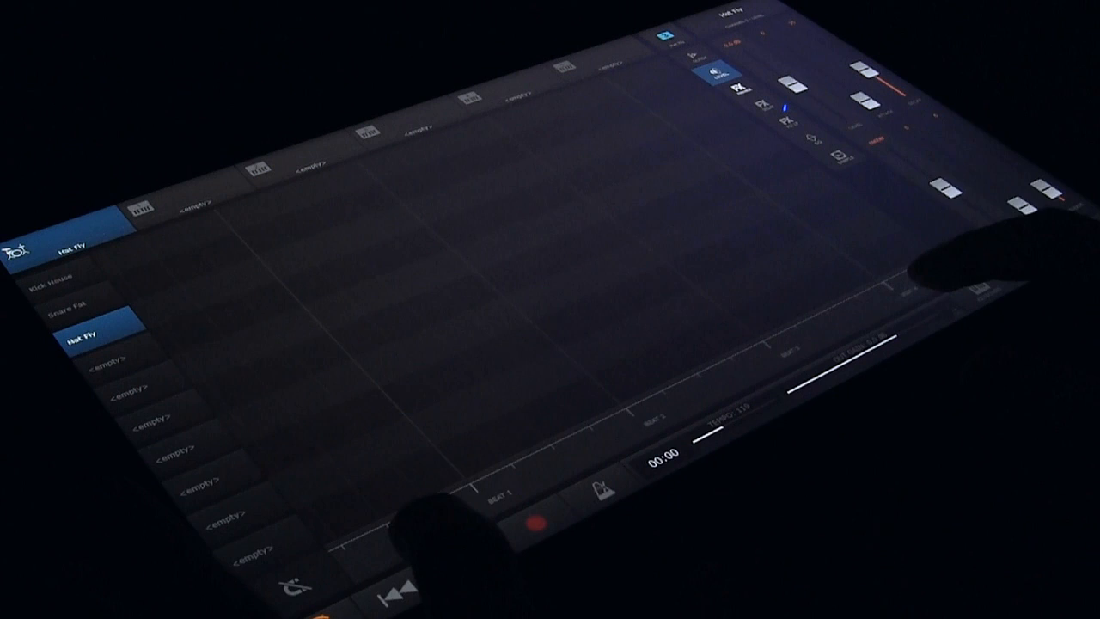
Step: Place the first two drum hits on the sequencer grid
left_click(142, 389)
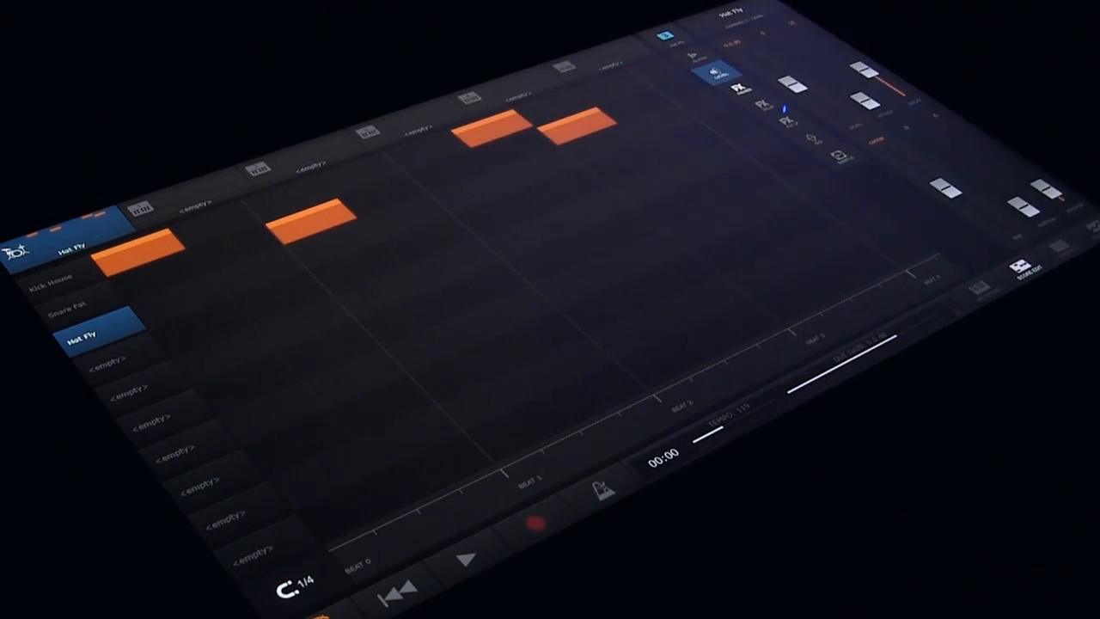
left_click(460, 557)
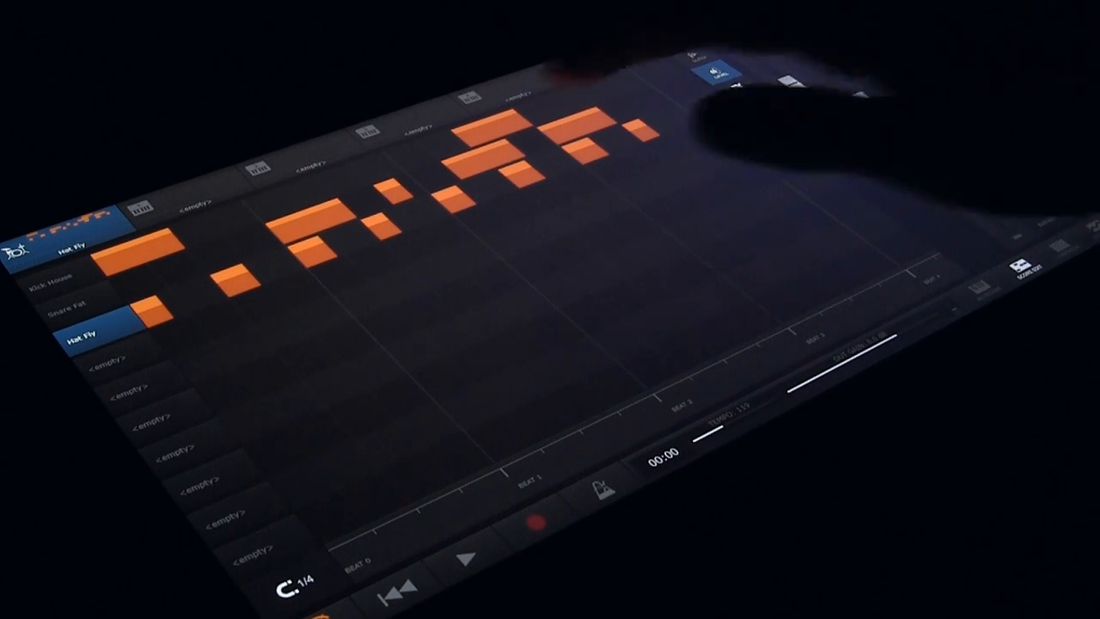
Step: Add another hit to the Kick House, Snare Fat and Hat Fly rows
left_click(469, 163)
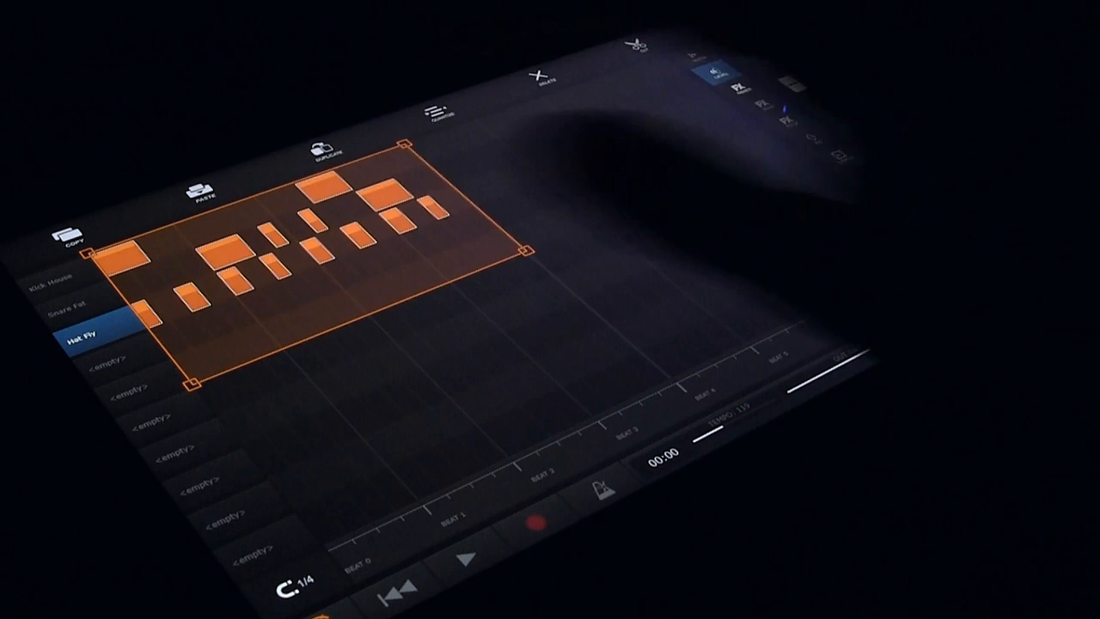
Step: Duplicate the selected drum notes into the bar after the original
left_click(323, 150)
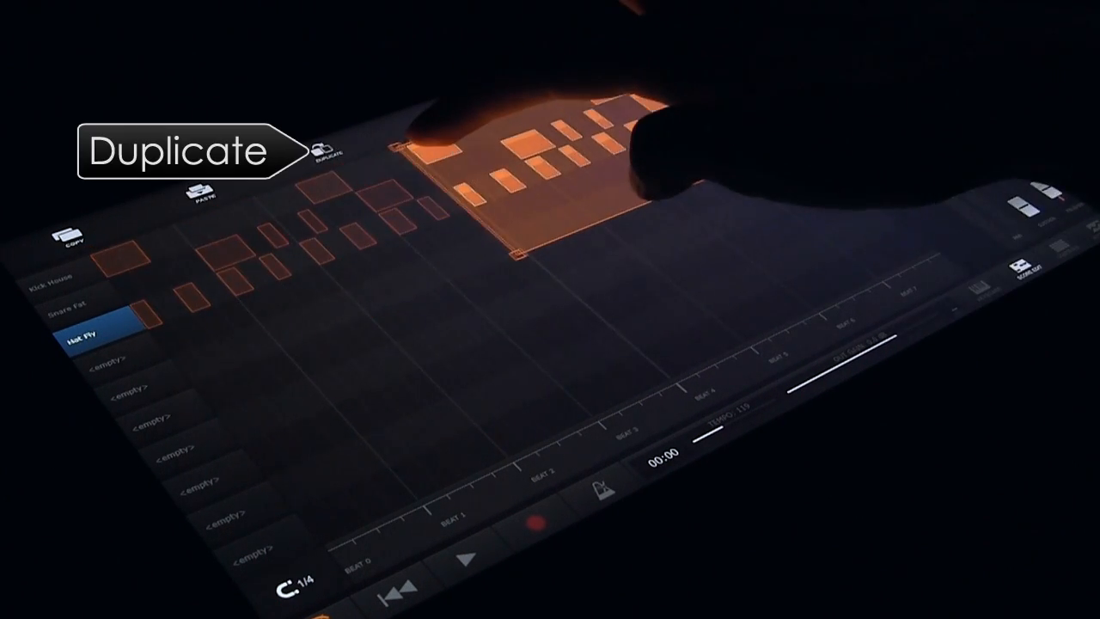
left_click(322, 153)
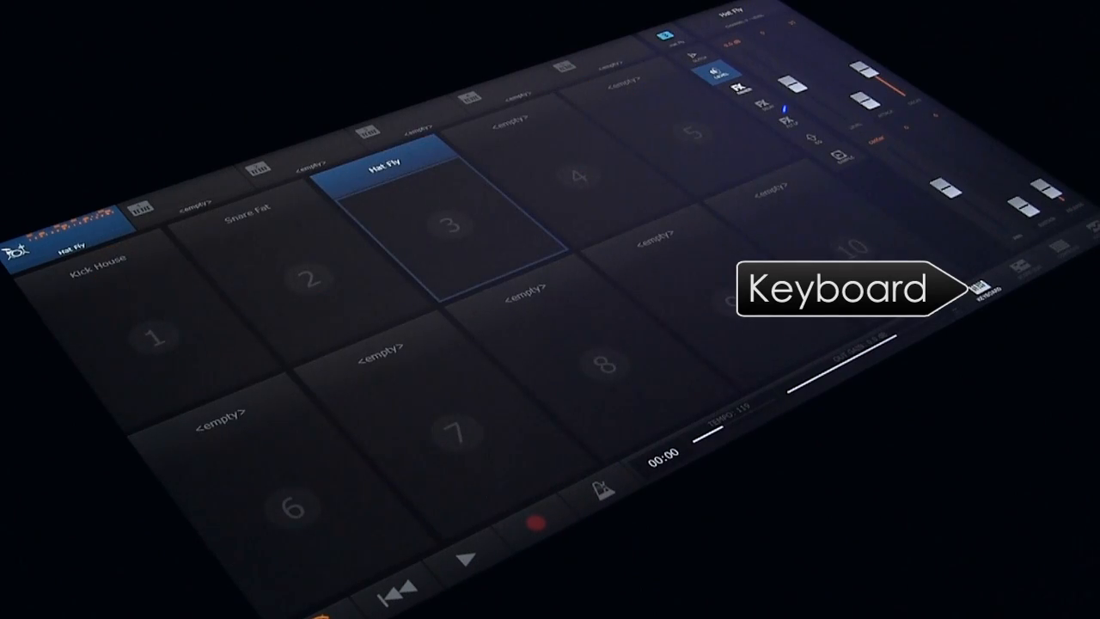
Step: Show the piano keyboard for the Bass Squarebasic N channel
left_click(993, 288)
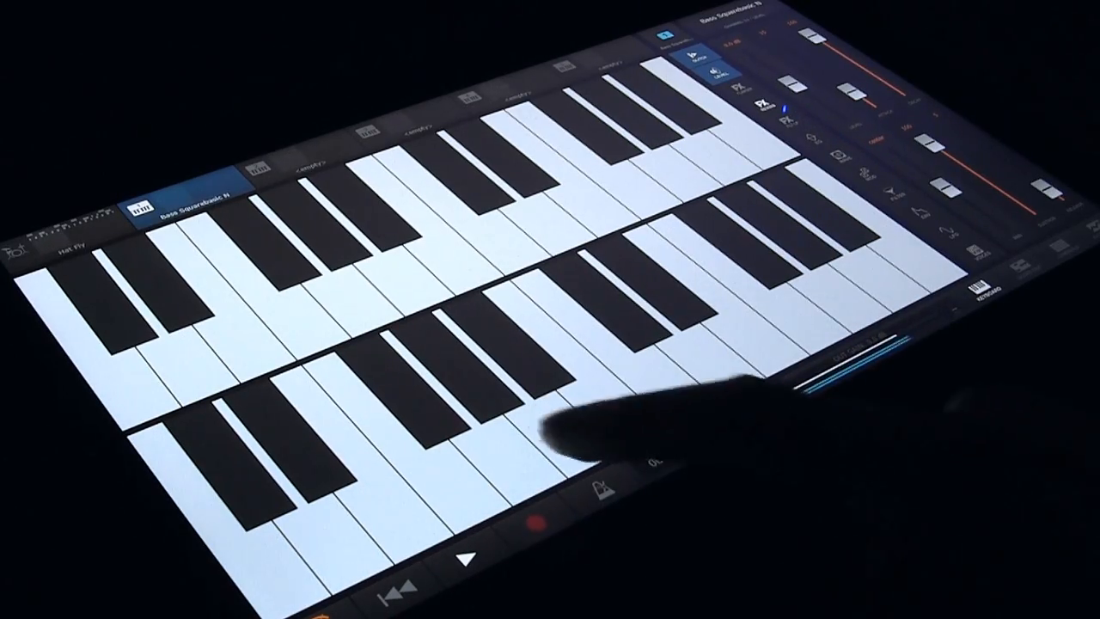
left_click(527, 530)
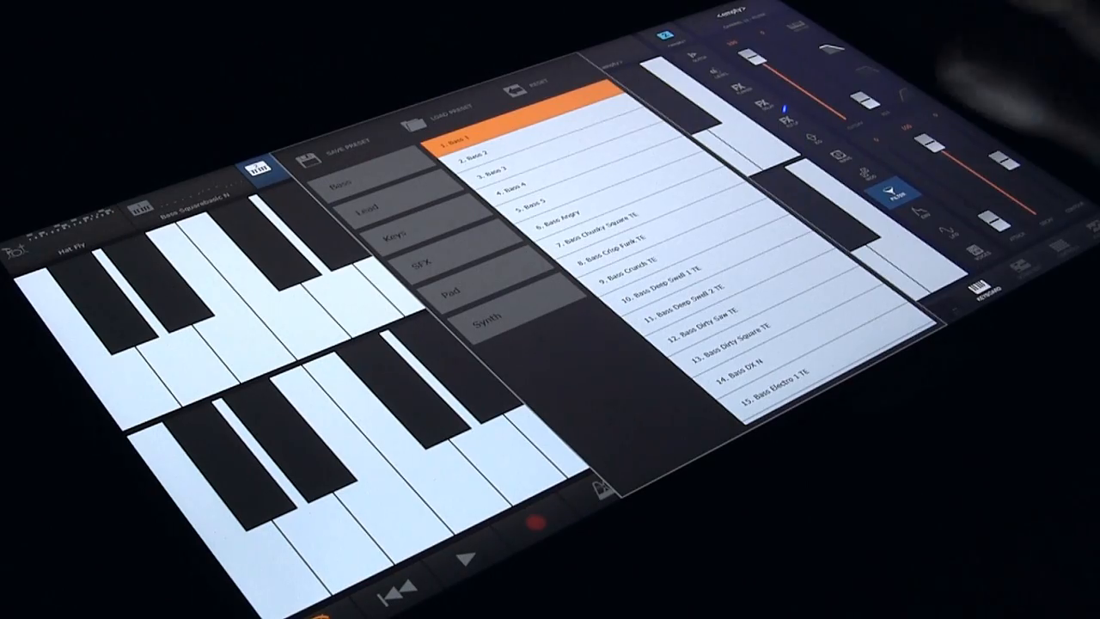
Step: Load the Keys Electrhodes N preset from the Keys category onto instrument three
left_click(409, 234)
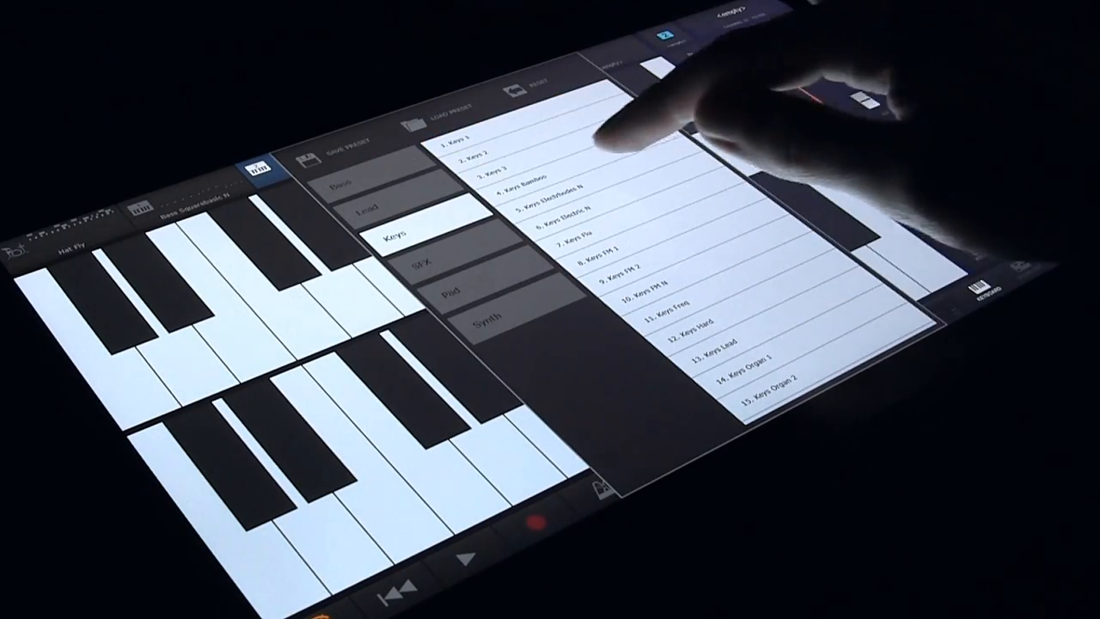
left_click(549, 203)
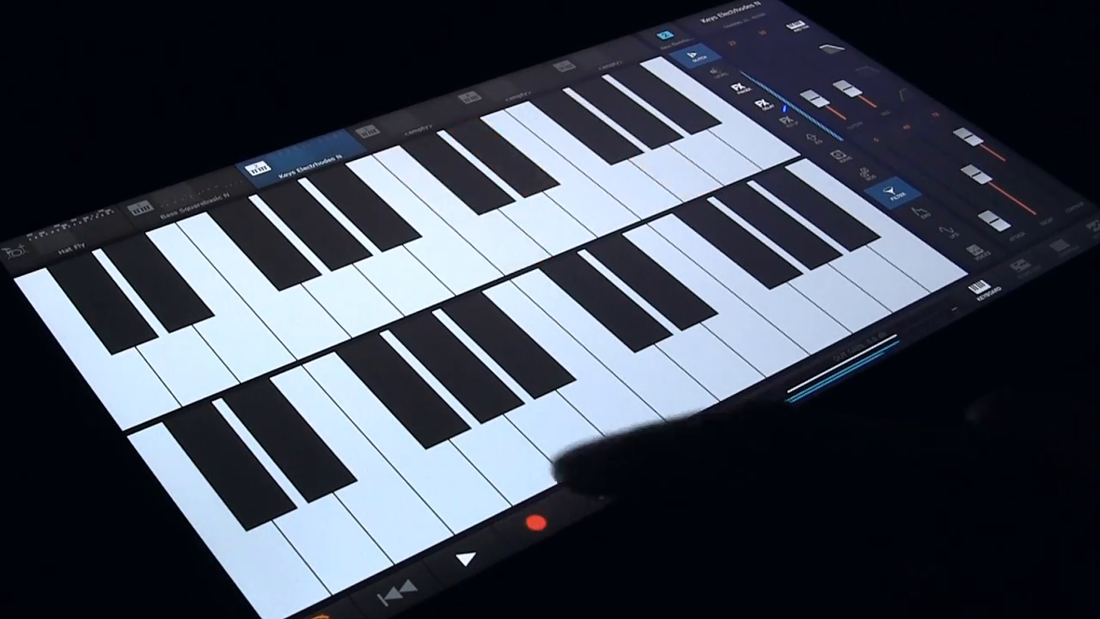
left_click(539, 526)
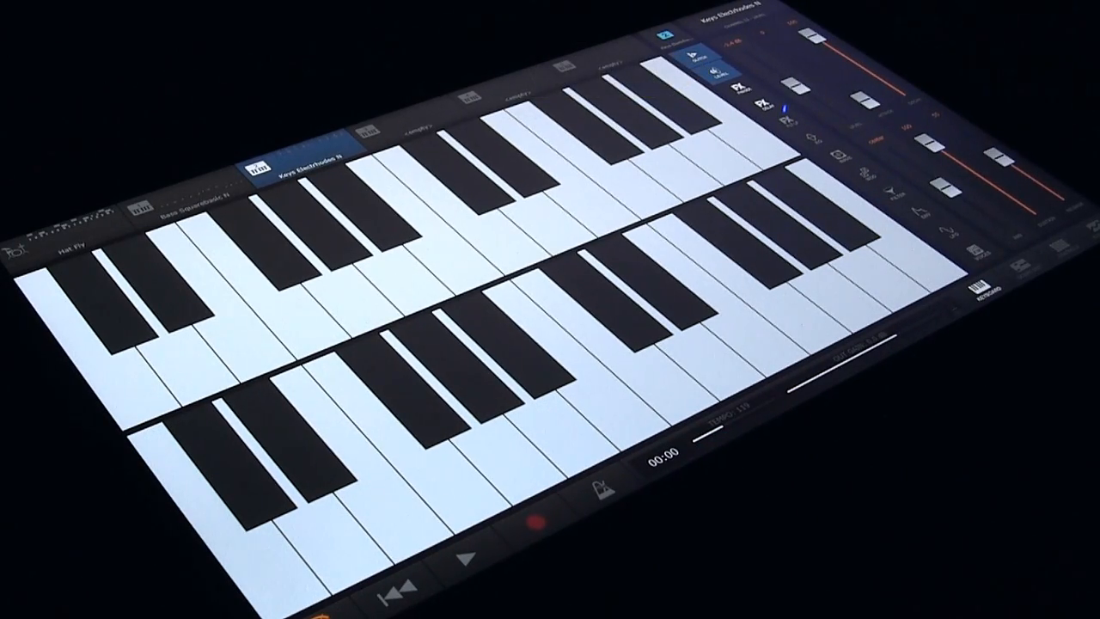
Step: Bring up every track's effect controls and trigger a repeat effect while recording
left_click(978, 292)
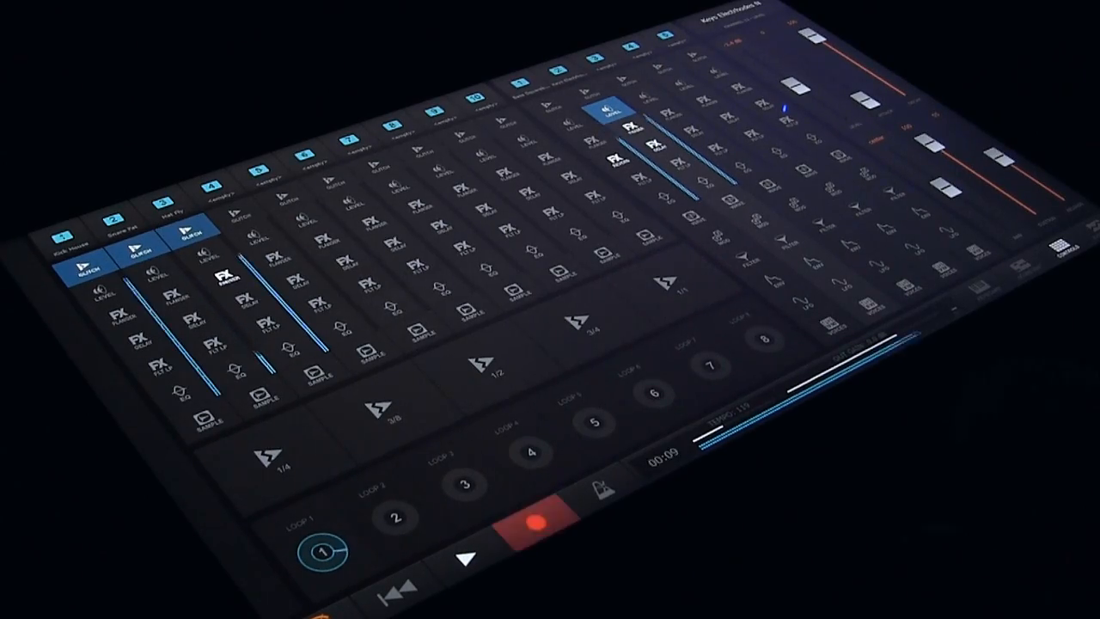
left_click(287, 463)
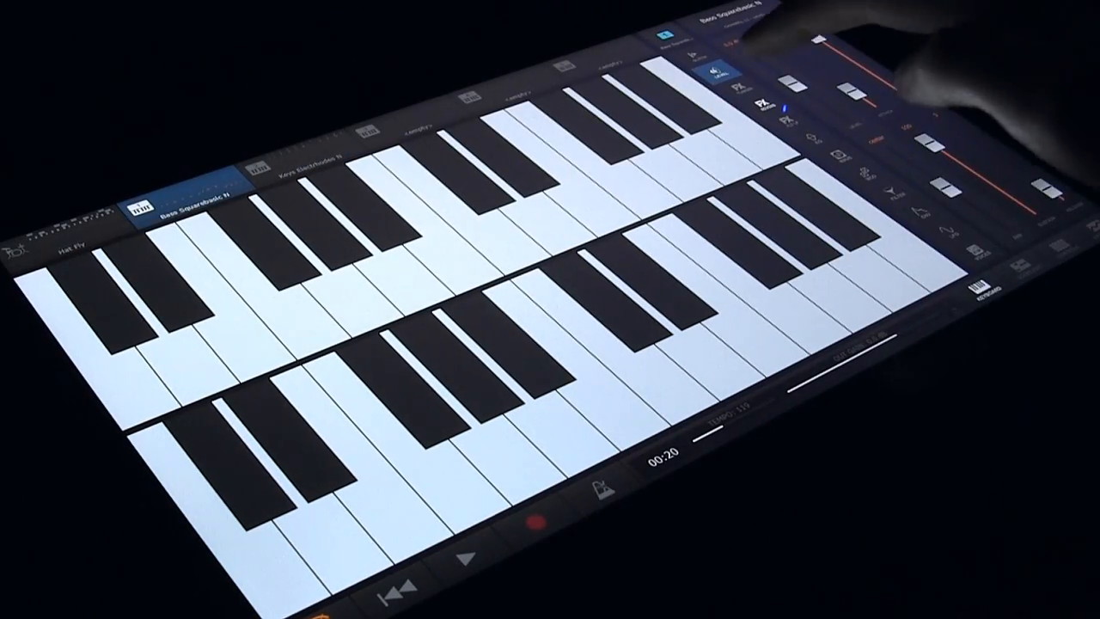
left_click(527, 532)
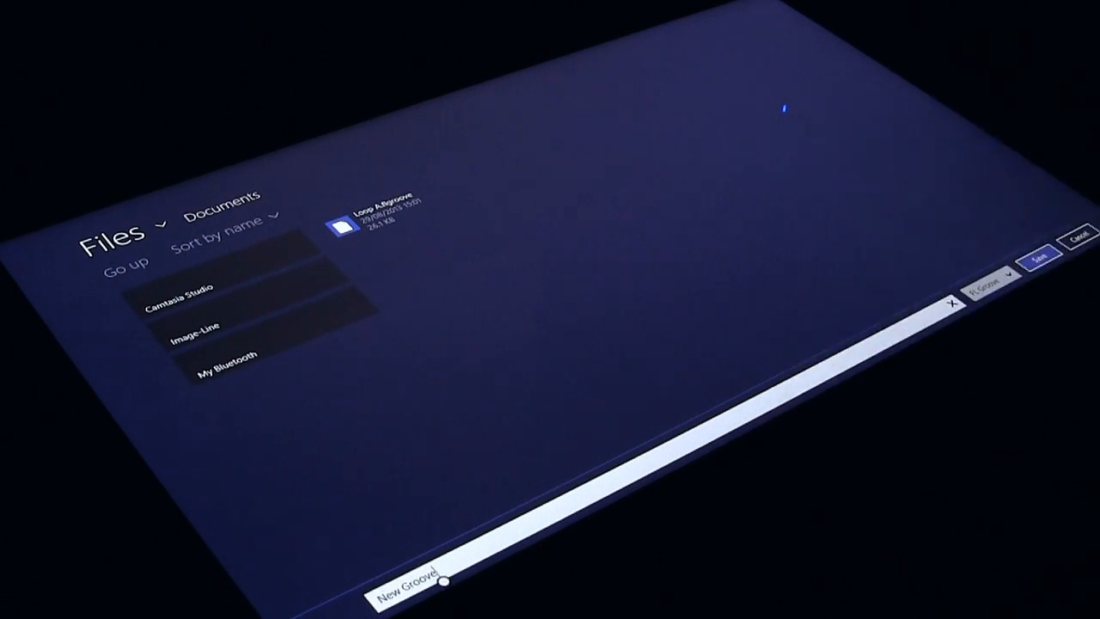
Step: Name the groove file 'New Groove B' and save it to Documents
left_click(404, 591)
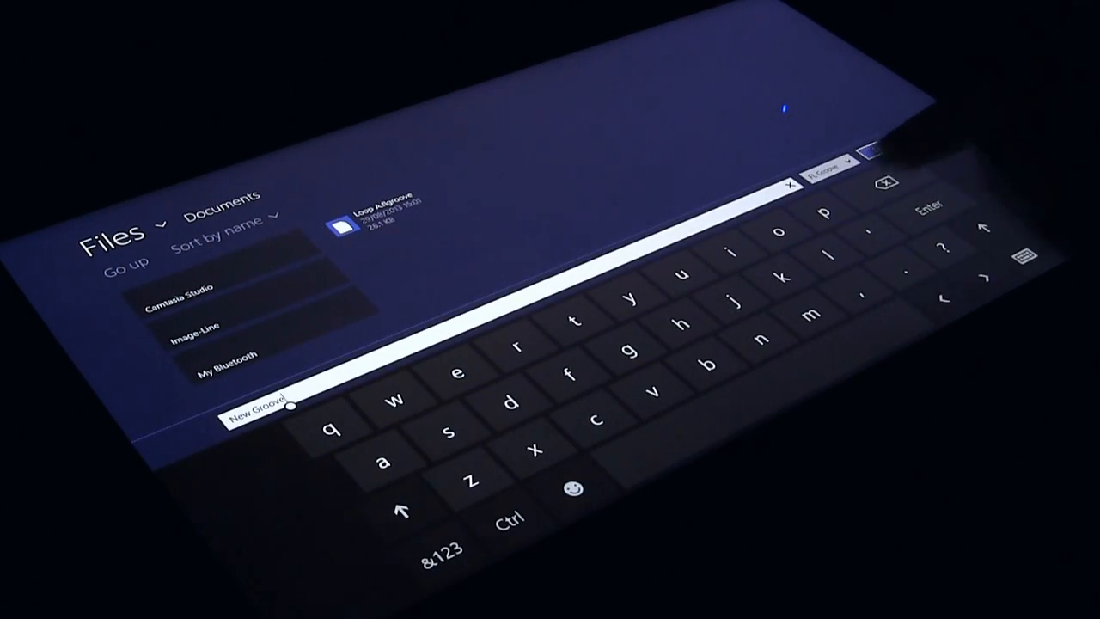
left_click(405, 511)
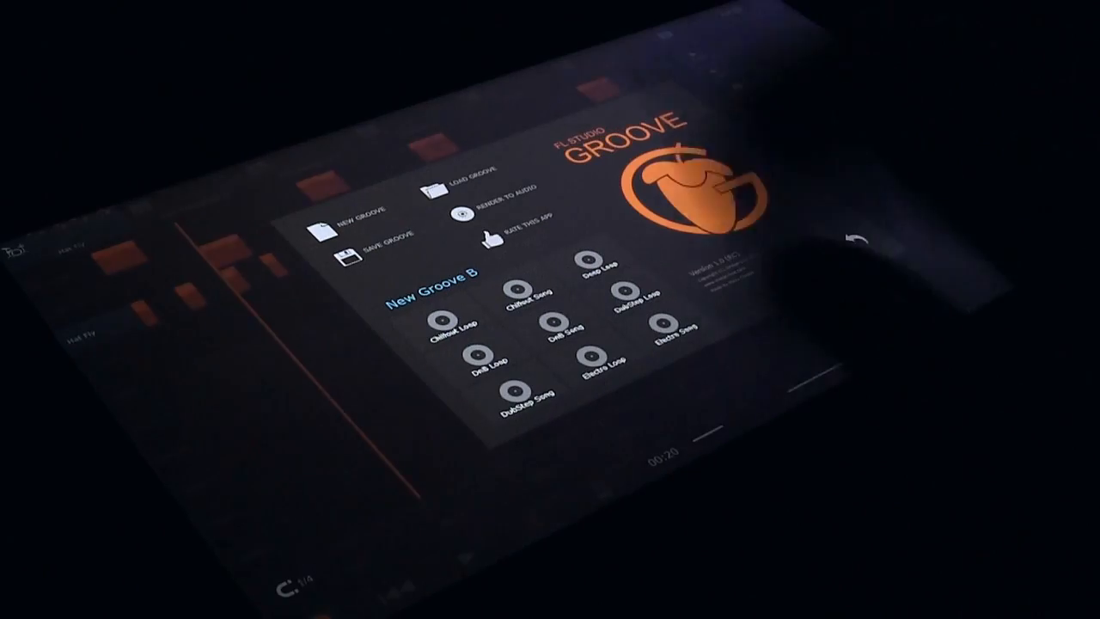
Step: Open New Groove B.flgroove from the saved grooves and start its playback
left_click(458, 187)
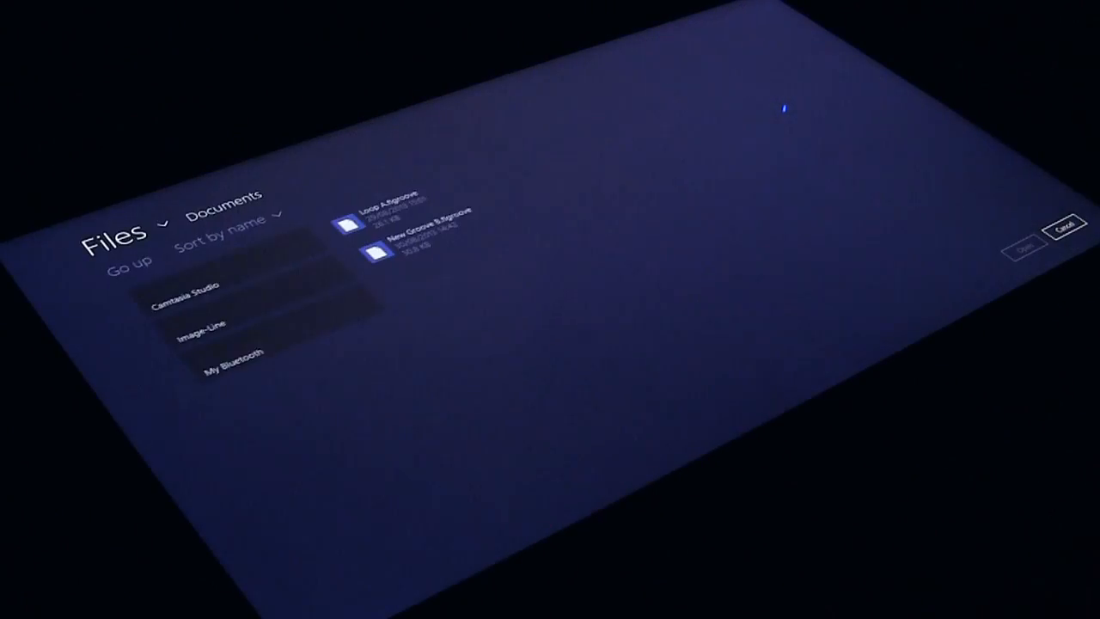
left_click(421, 252)
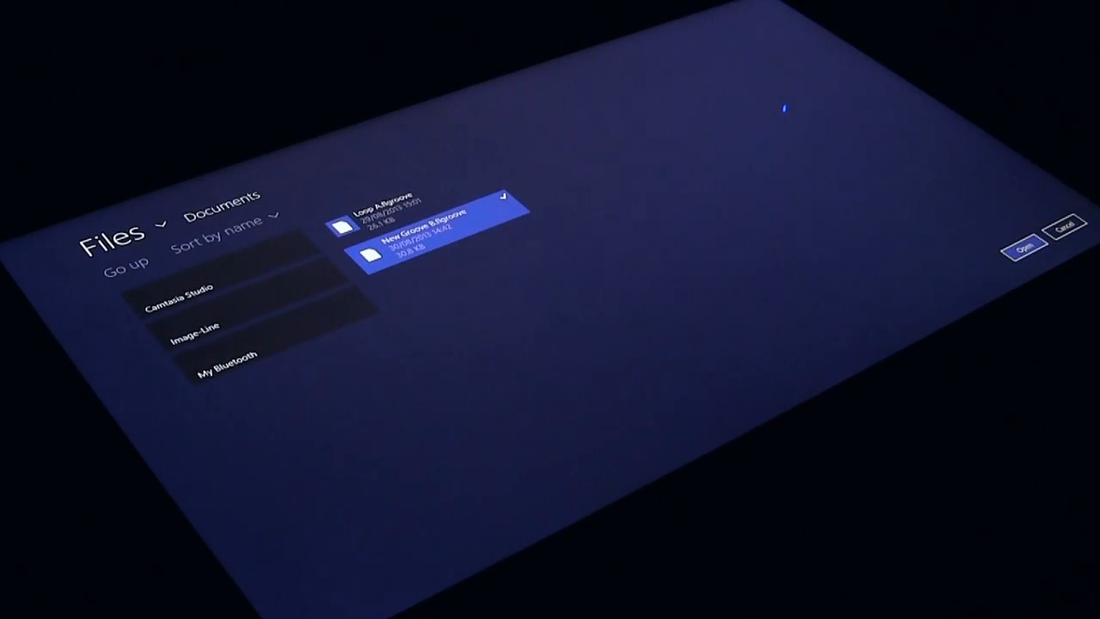
left_click(1026, 246)
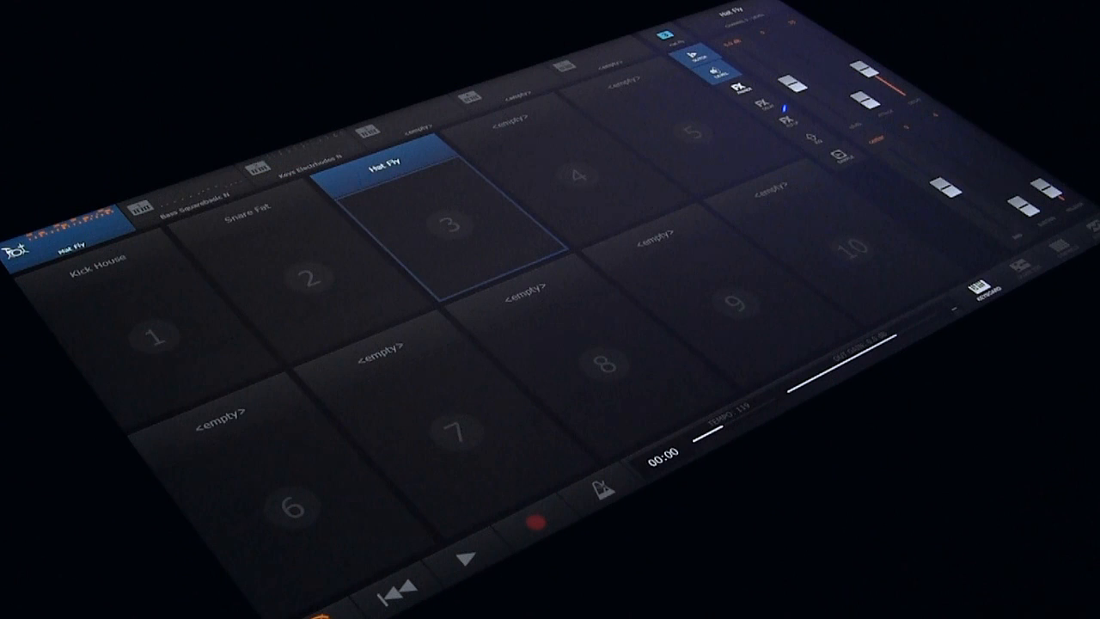
left_click(465, 558)
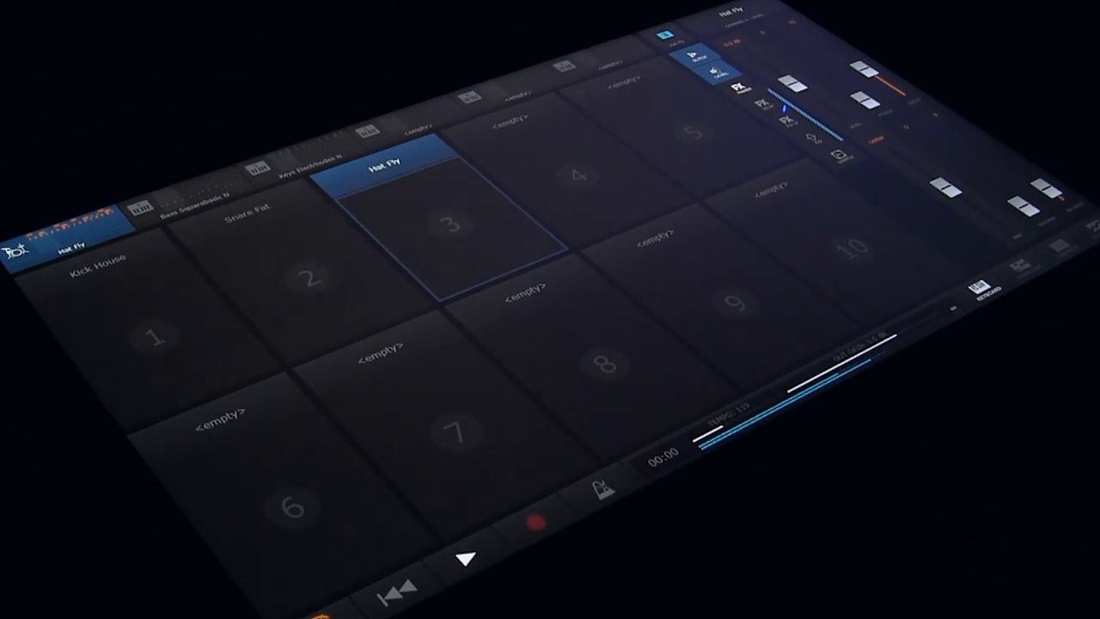
left_click(467, 558)
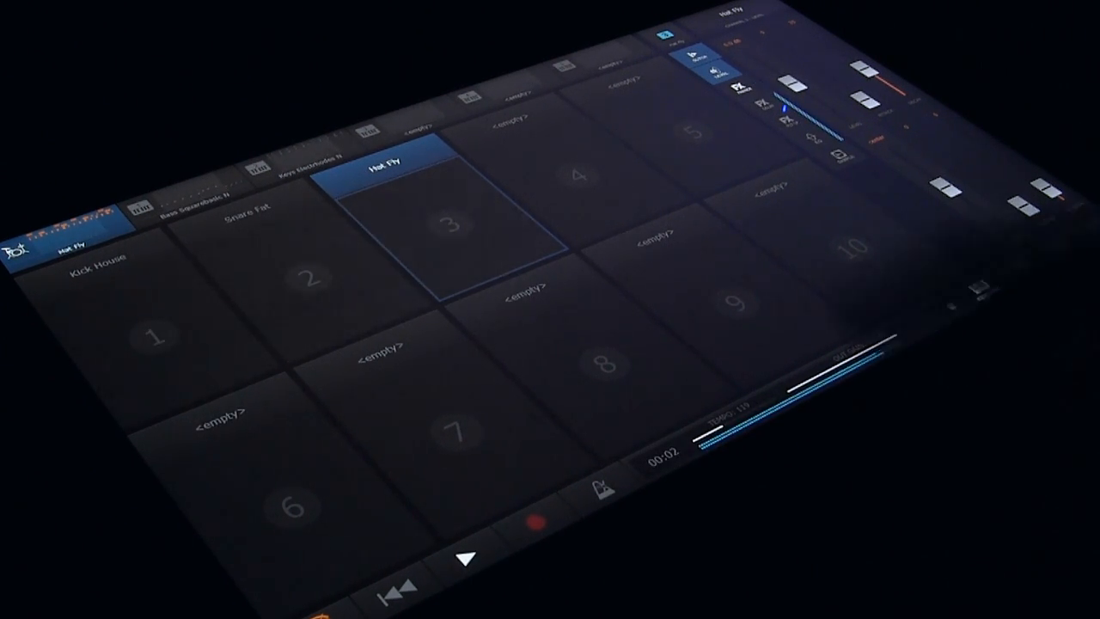